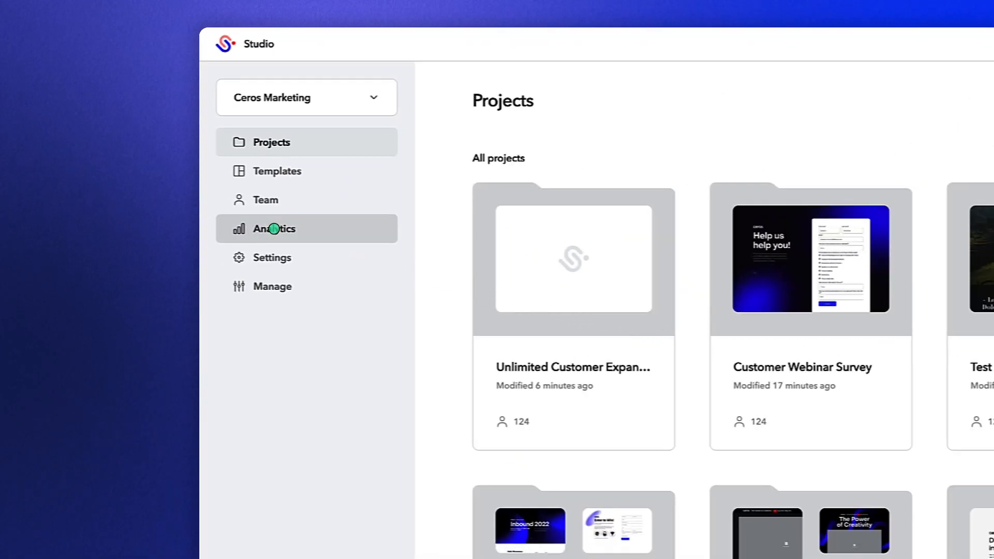
- Show the account analytics overview with the 7-day visitors chart and 5,759 total visitors
left_click(274, 228)
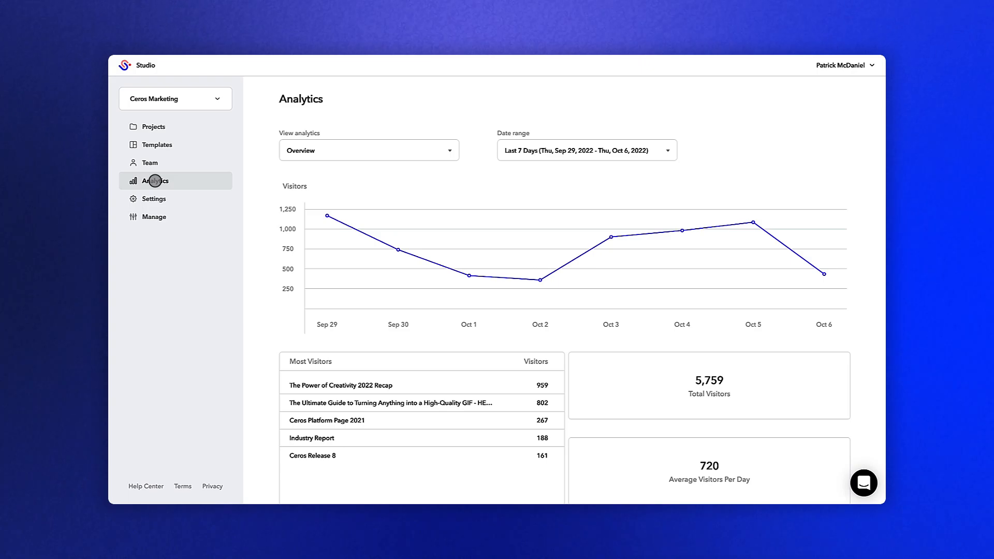
left_click(369, 150)
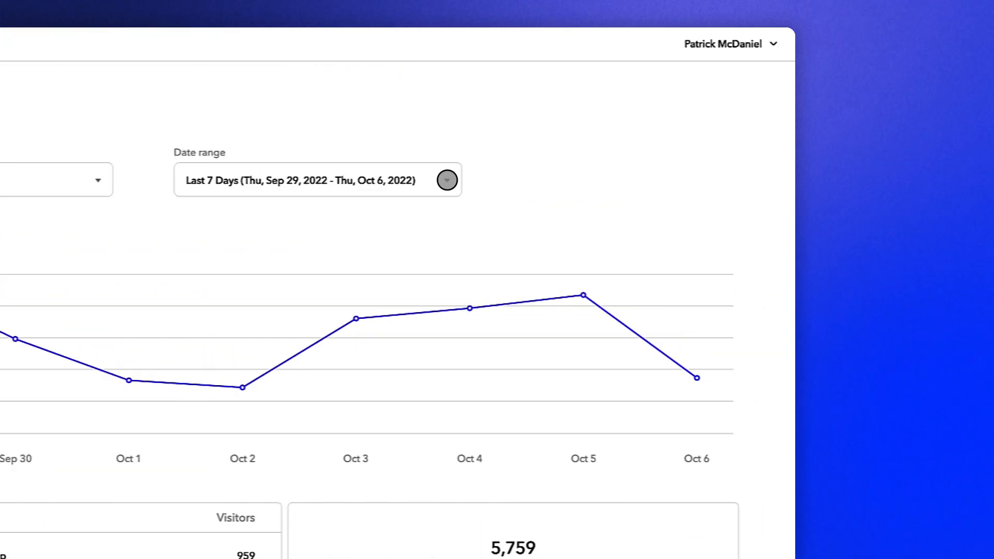
left_click(447, 180)
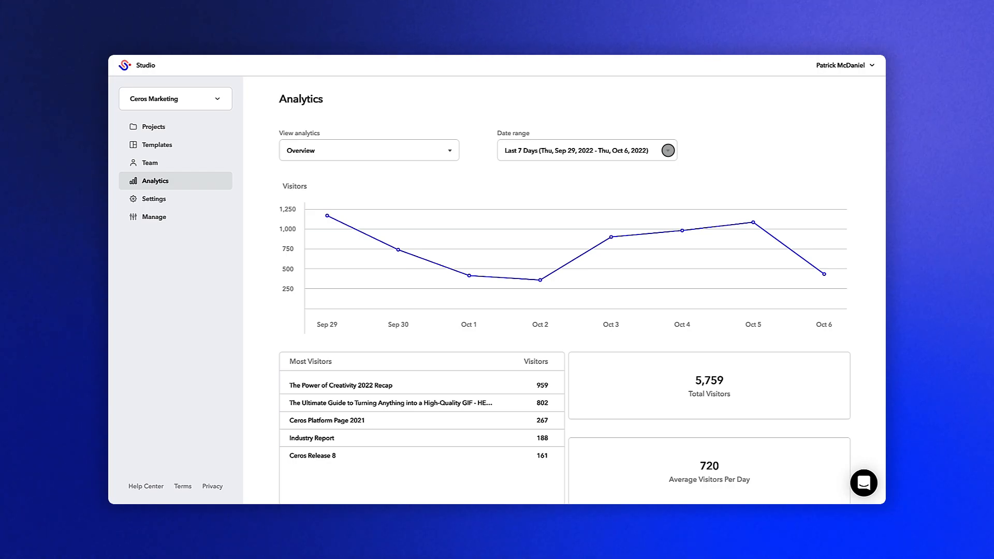
mouse_move(534, 255)
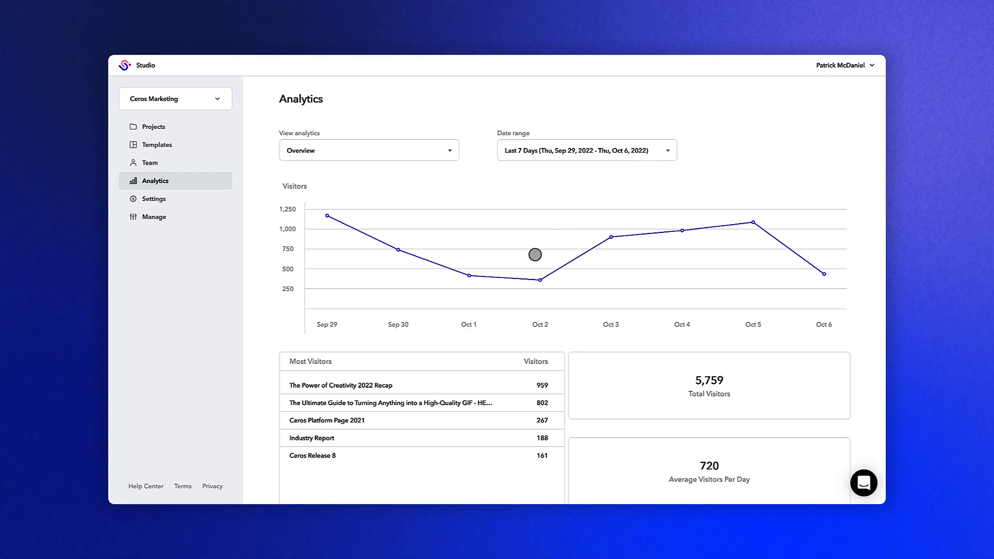
mouse_move(504, 403)
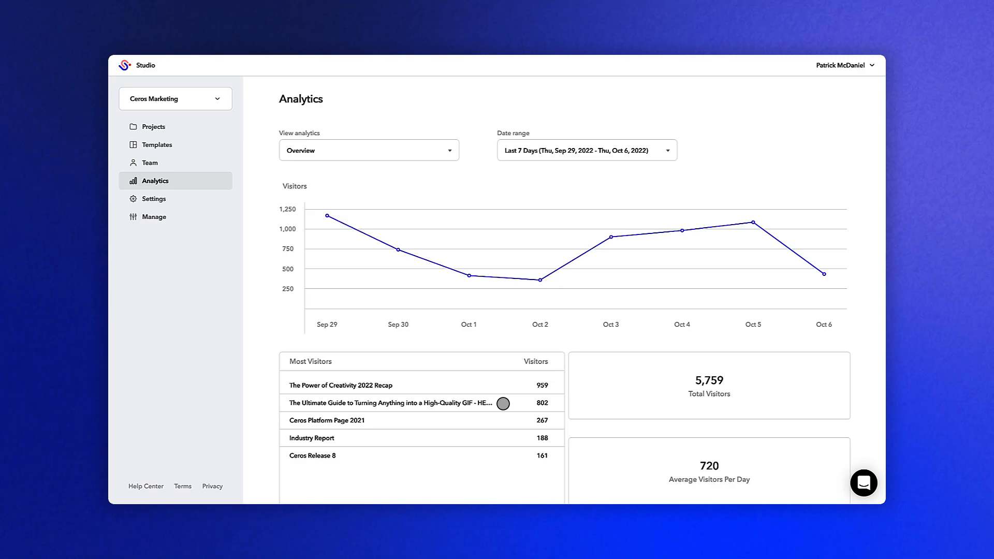
- Review the device and referring-domain breakdowns, then return to the Projects list
scroll("down", 3)
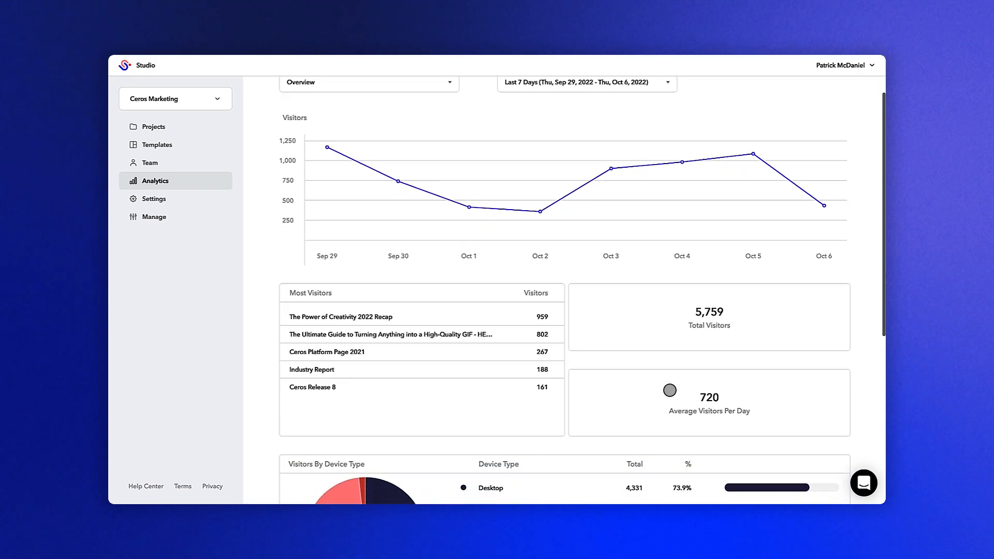
scroll("down", 3)
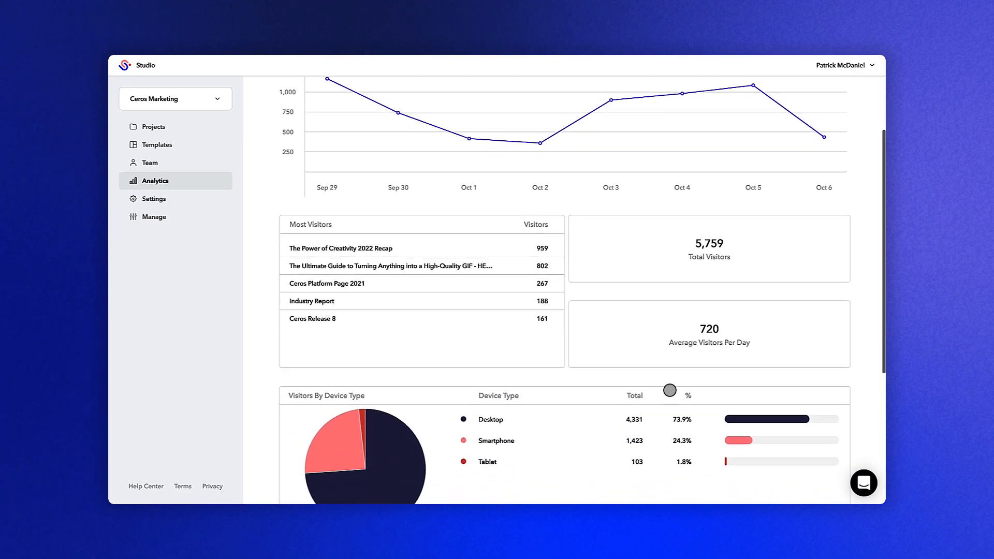
scroll("down", 3)
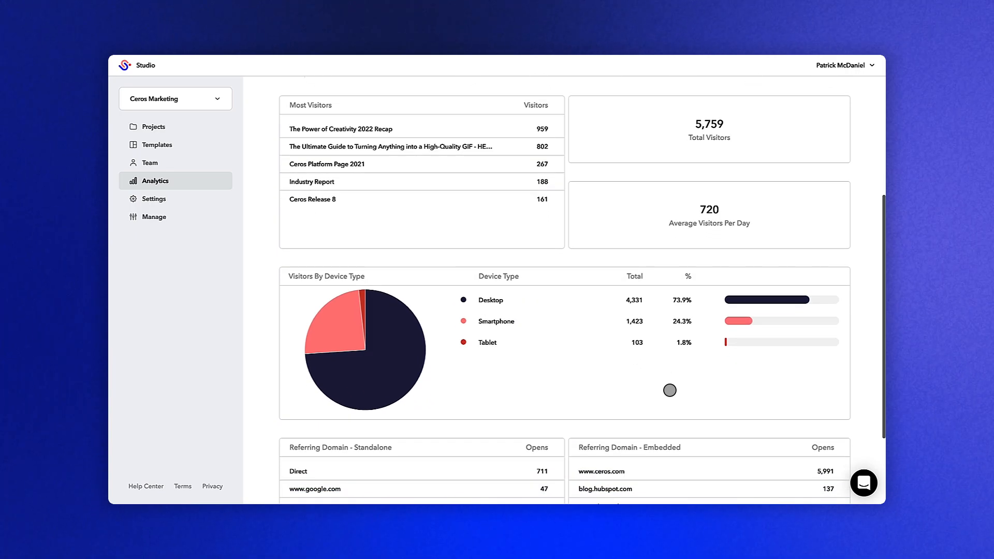
scroll("down", 3)
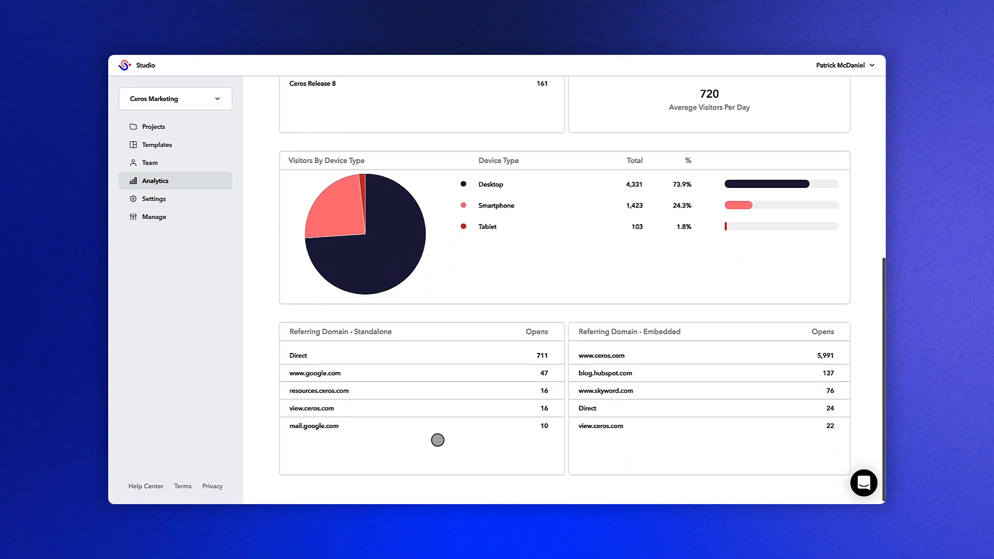
left_click(154, 126)
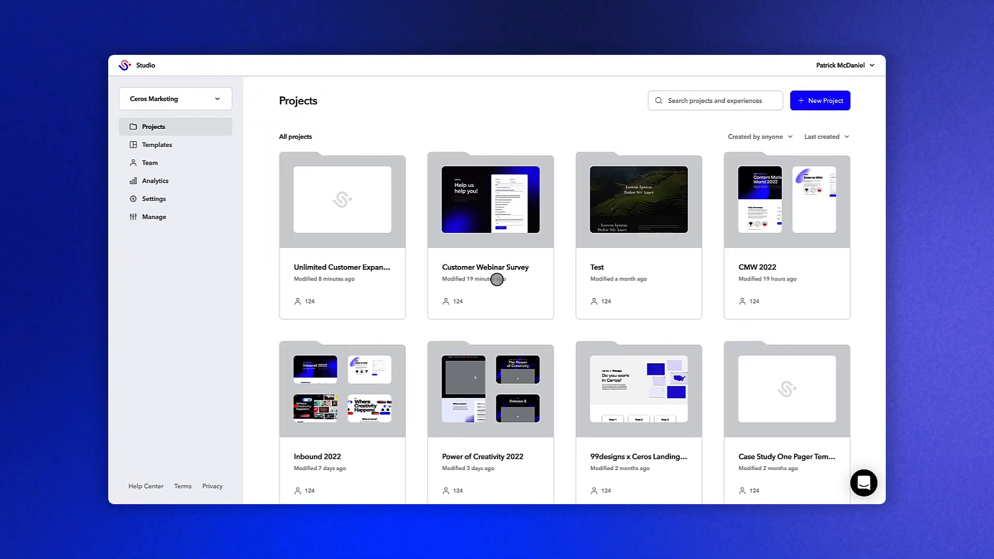
mouse_move(490, 390)
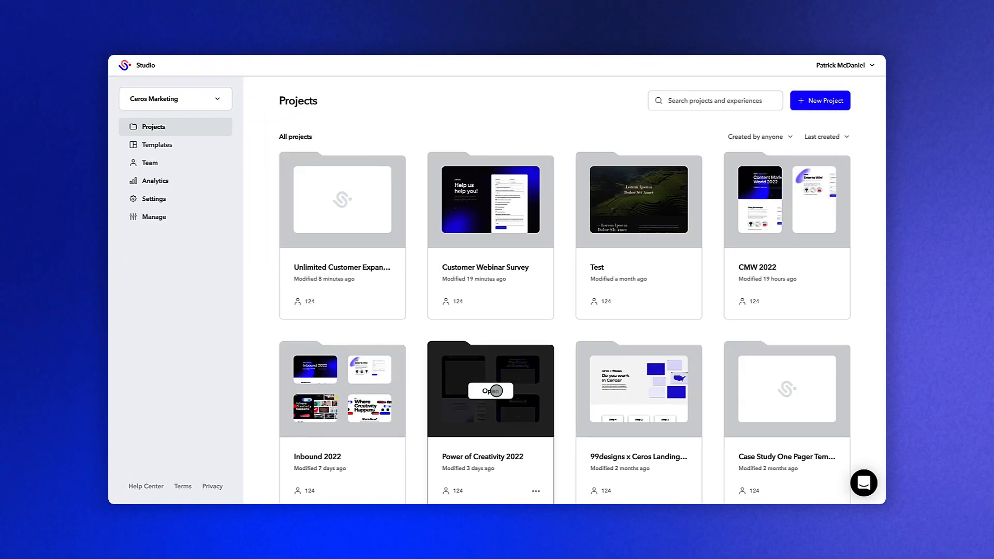
- Enter the Power of Creativity 2022 project and show the second experience's actions menu
left_click(489, 391)
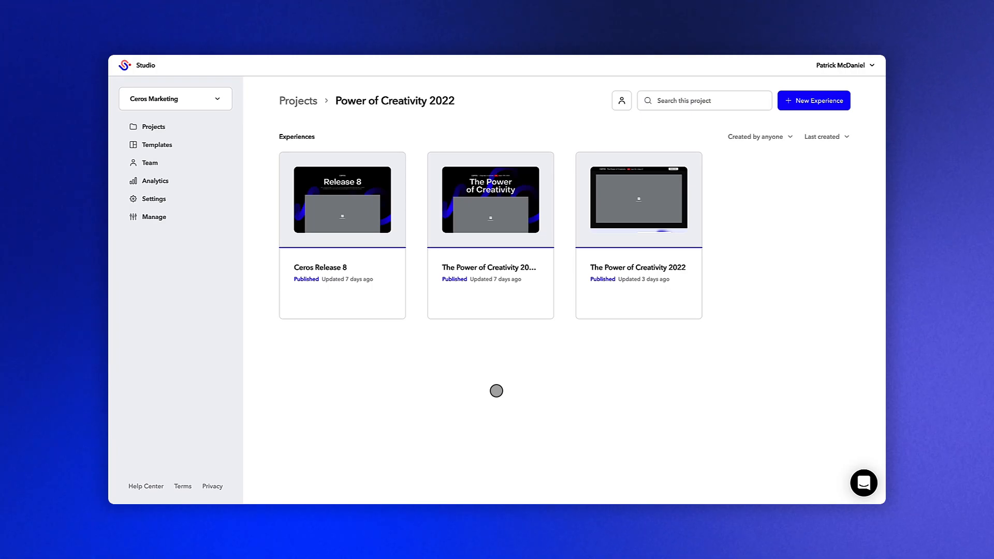
mouse_move(490, 199)
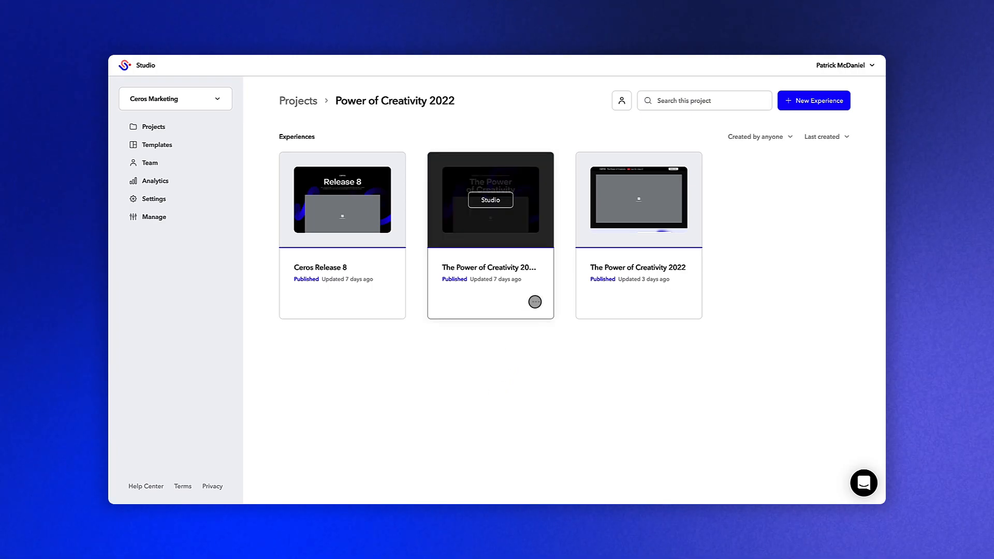
left_click(536, 300)
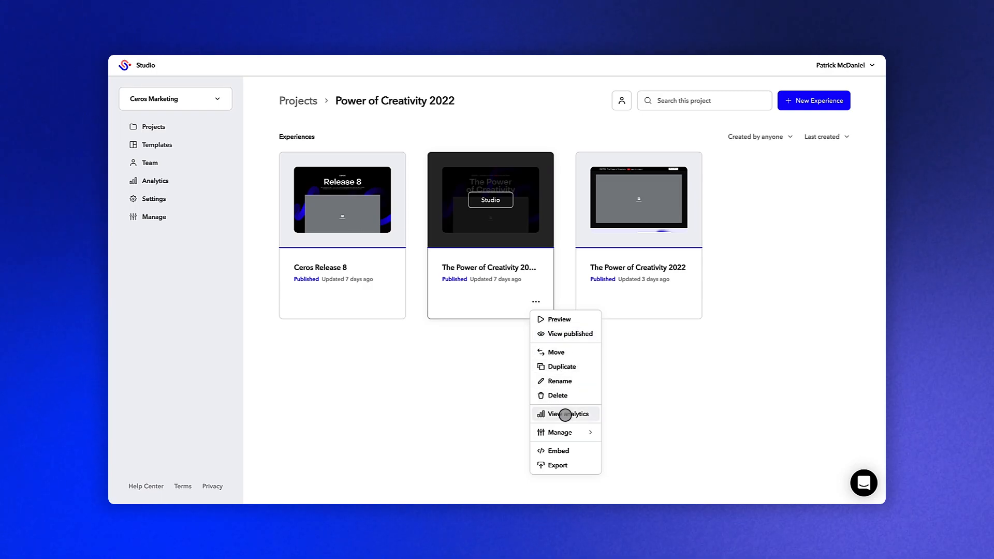
left_click(564, 414)
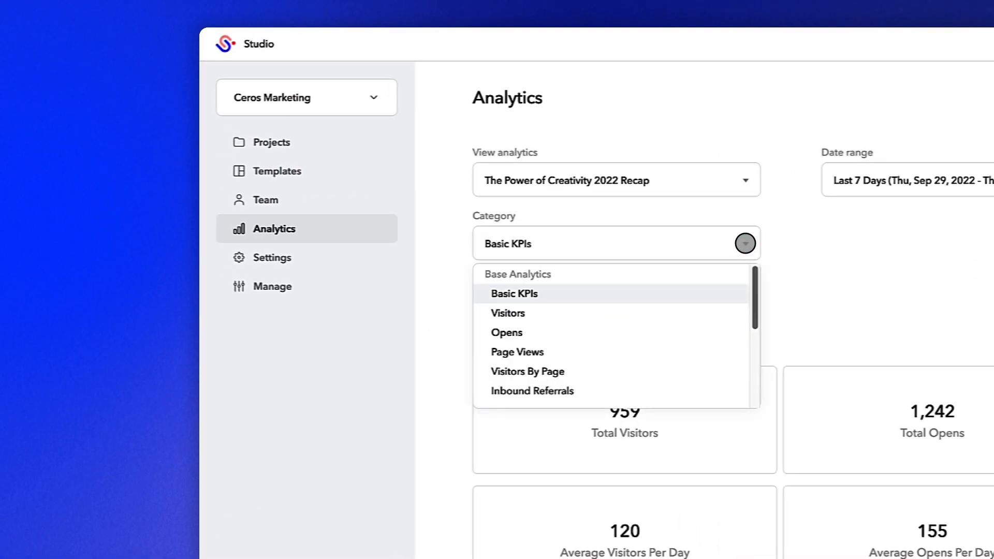
scroll("down", 3)
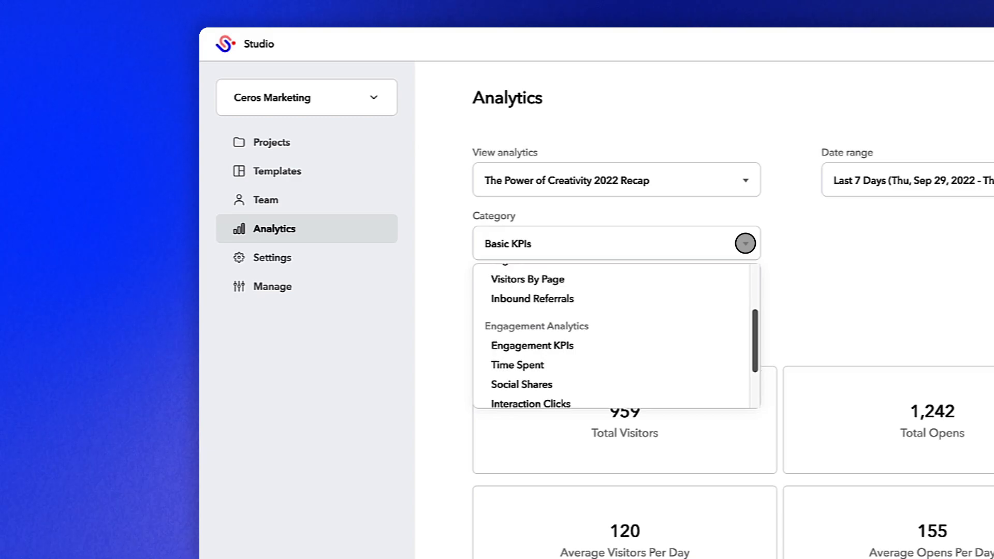
scroll("down", 3)
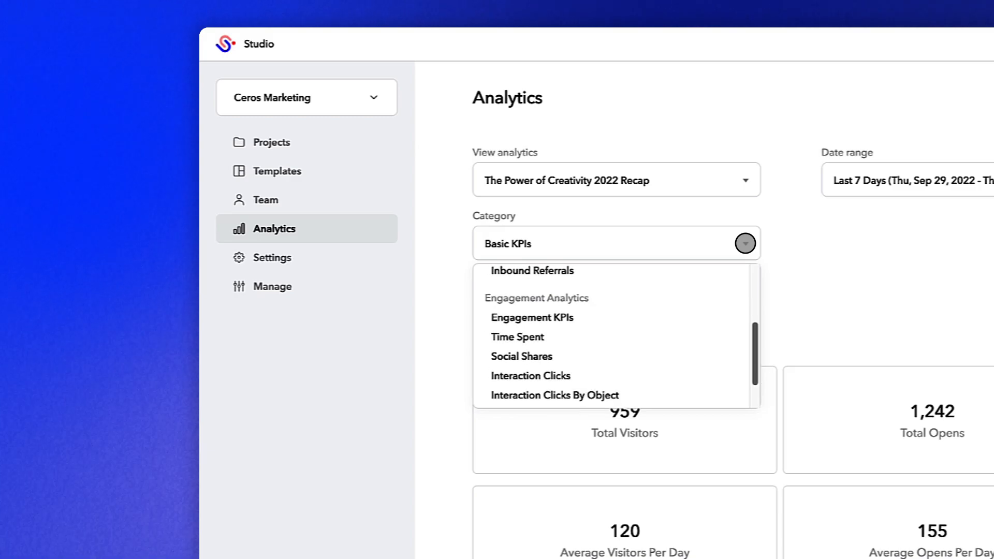
mouse_move(589, 317)
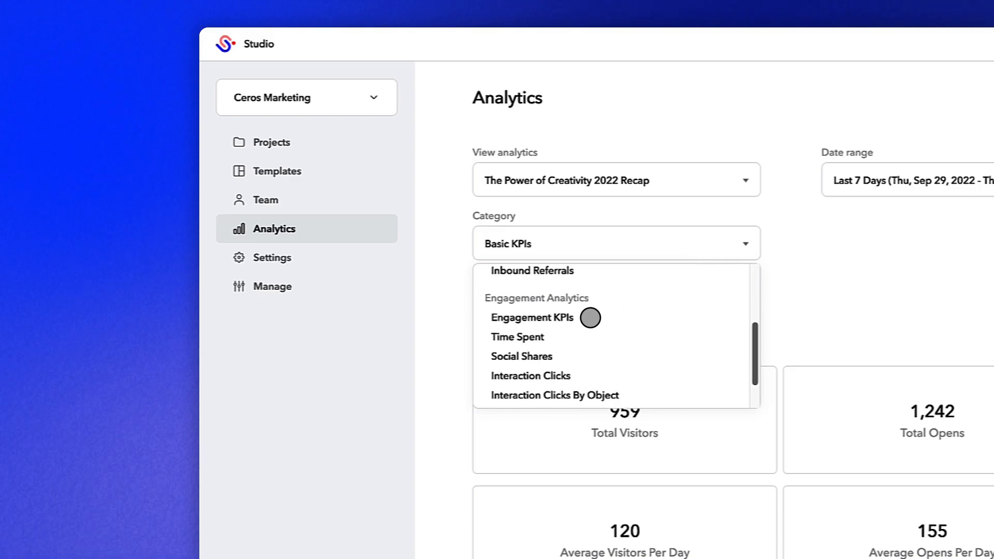
scroll("down", 3)
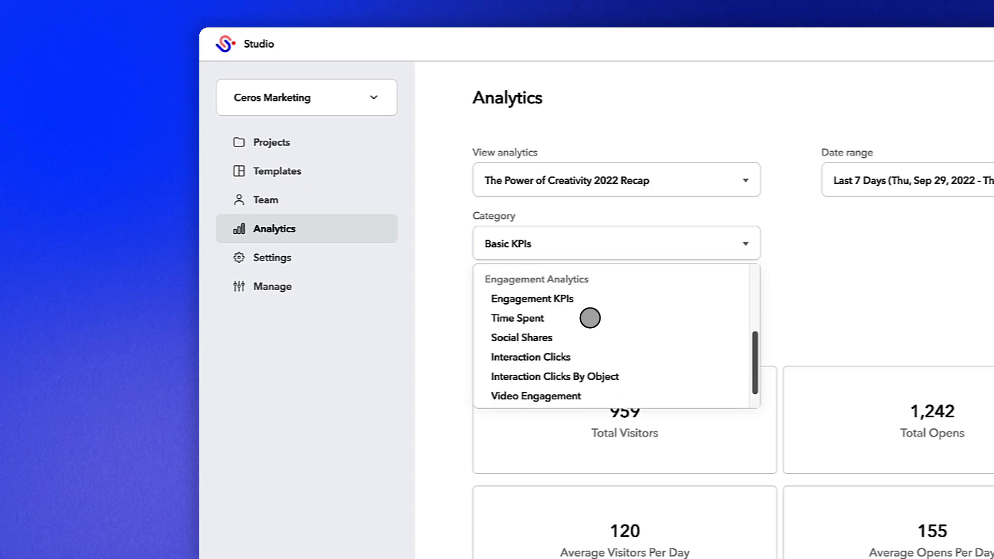